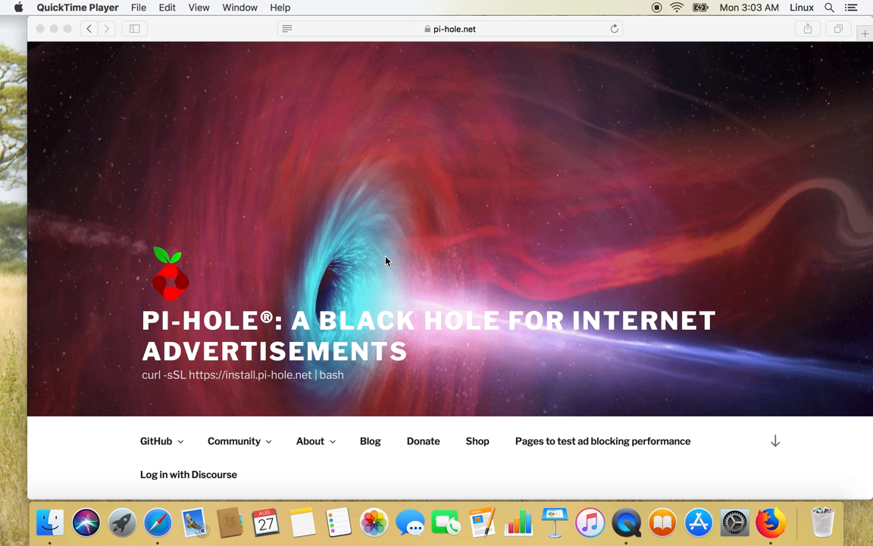
mouse_move(413, 258)
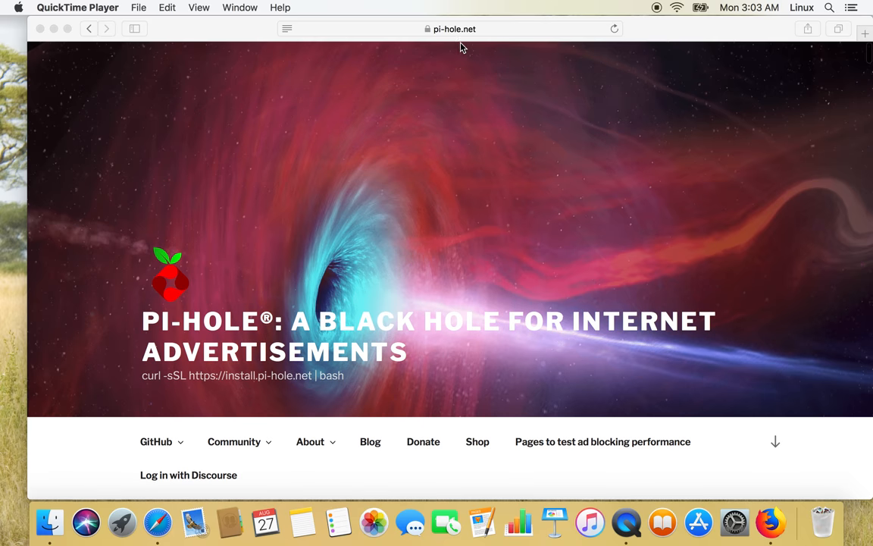
Step: Return to the Pi-hole homepage and browse down to the ad-blocking test pages link
left_click(452, 28)
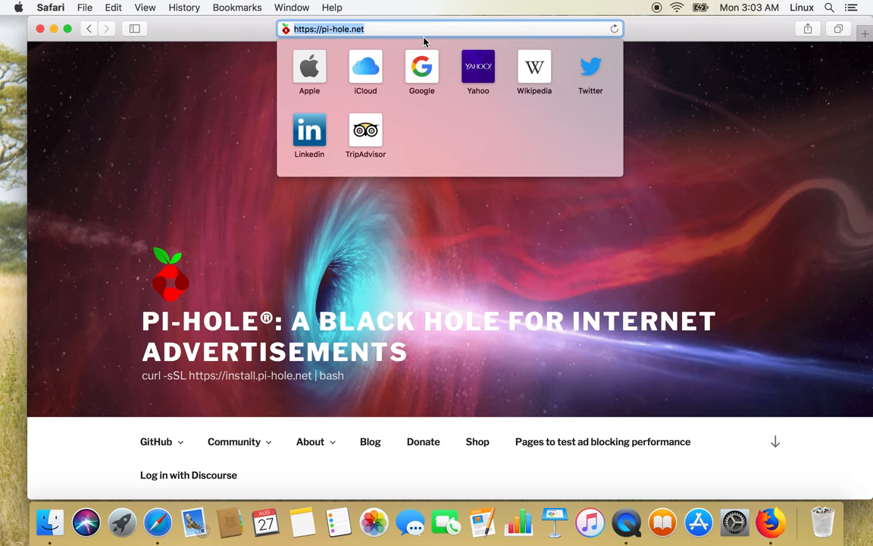
left_click(416, 215)
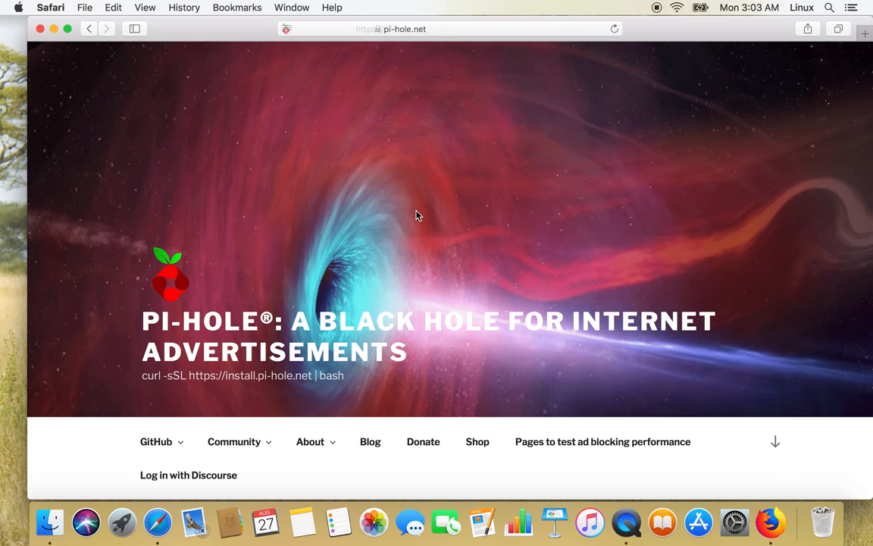
scroll("down", 3)
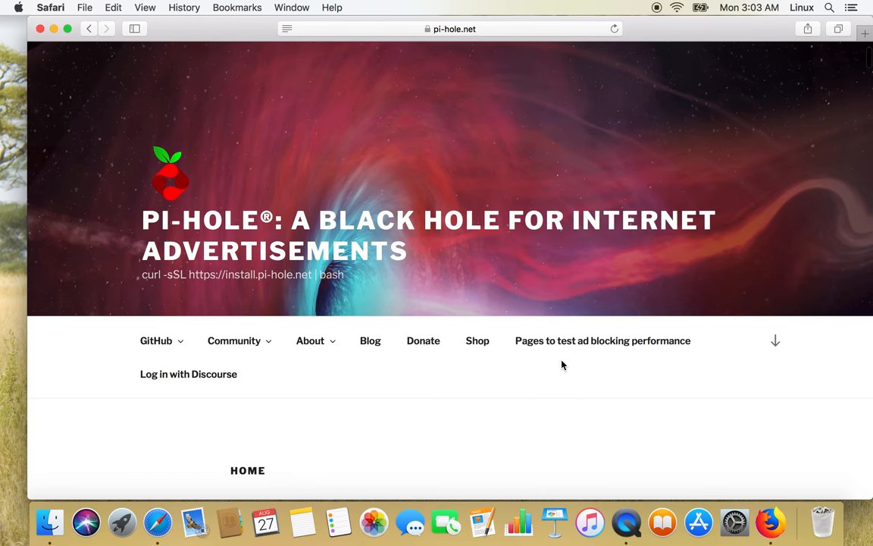
mouse_move(568, 344)
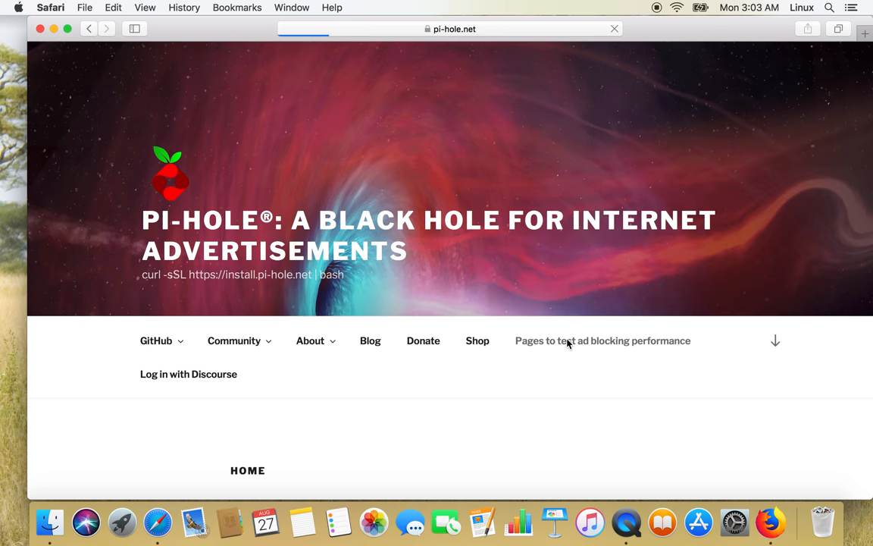
scroll("down", 3)
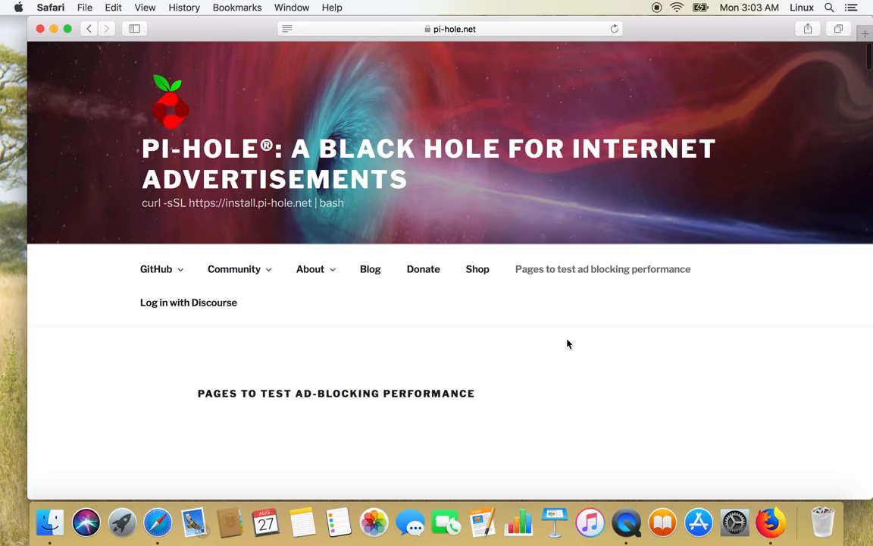
scroll("down", 3)
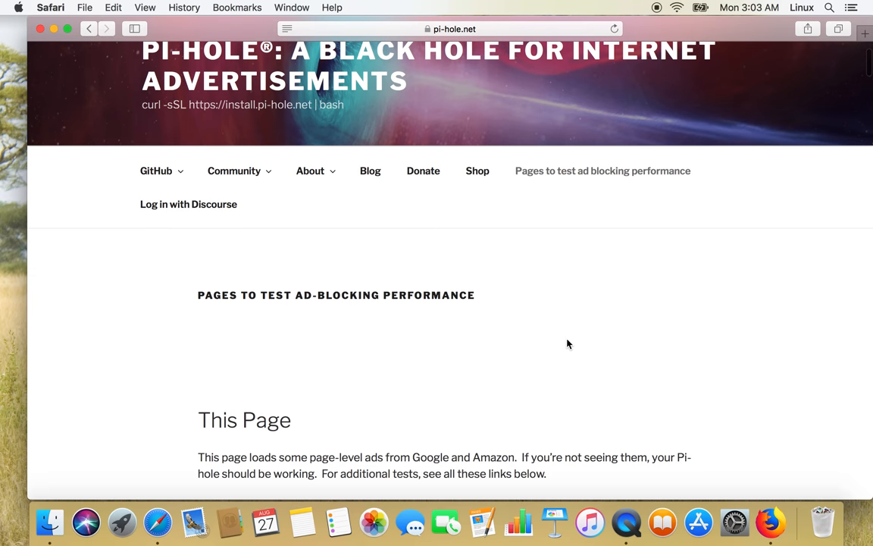
mouse_move(358, 318)
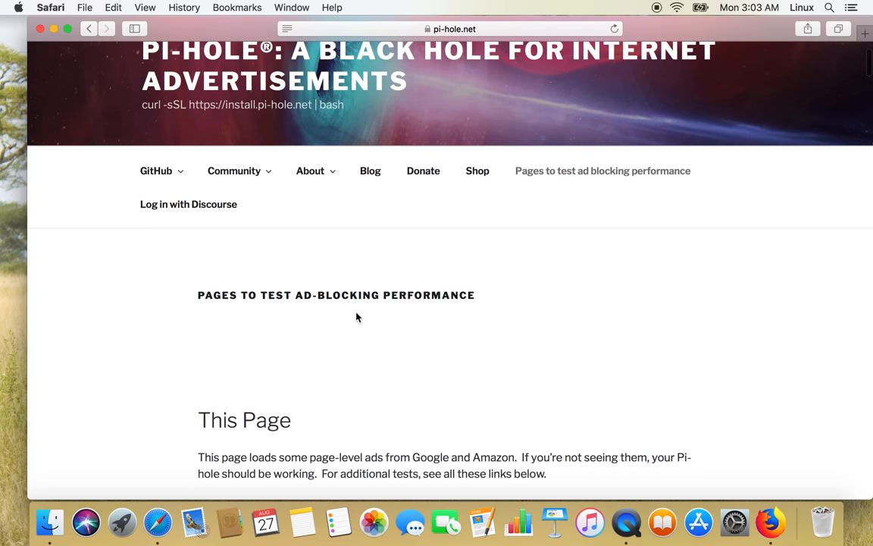
scroll("down", 3)
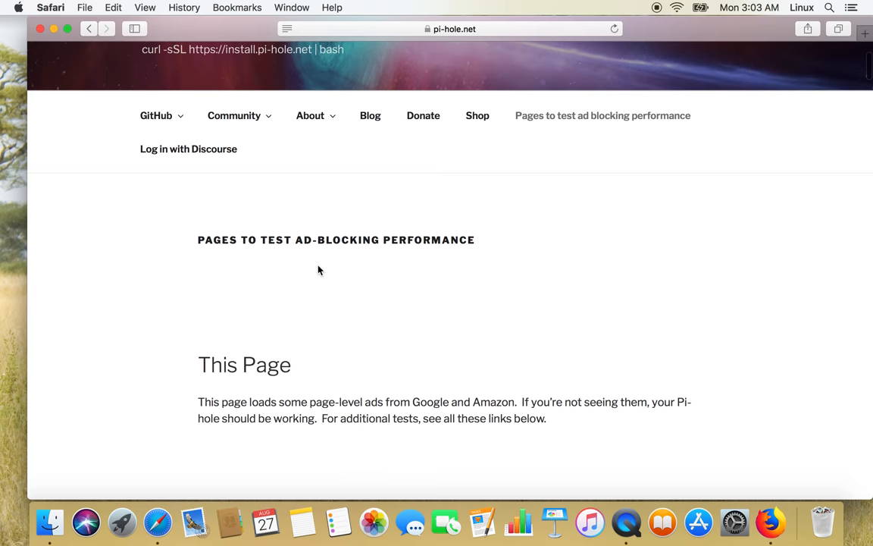
scroll("down", 3)
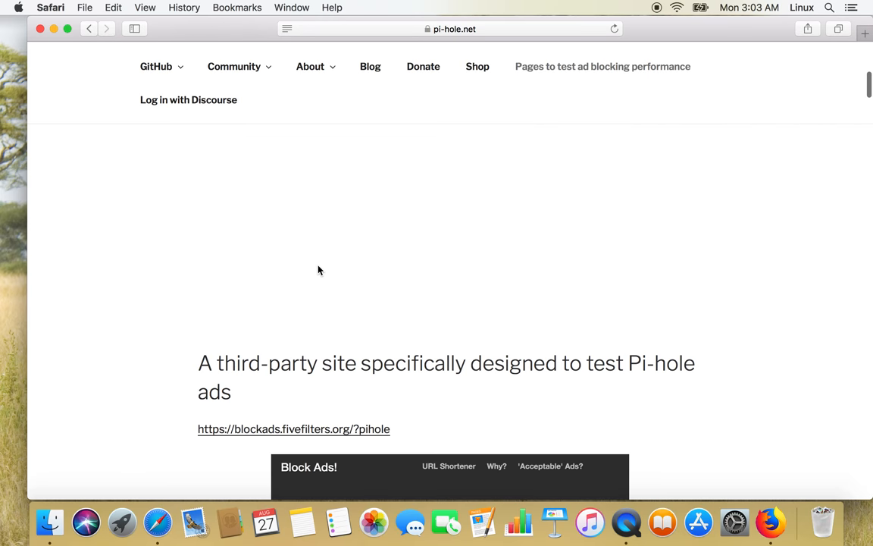
scroll("down", 3)
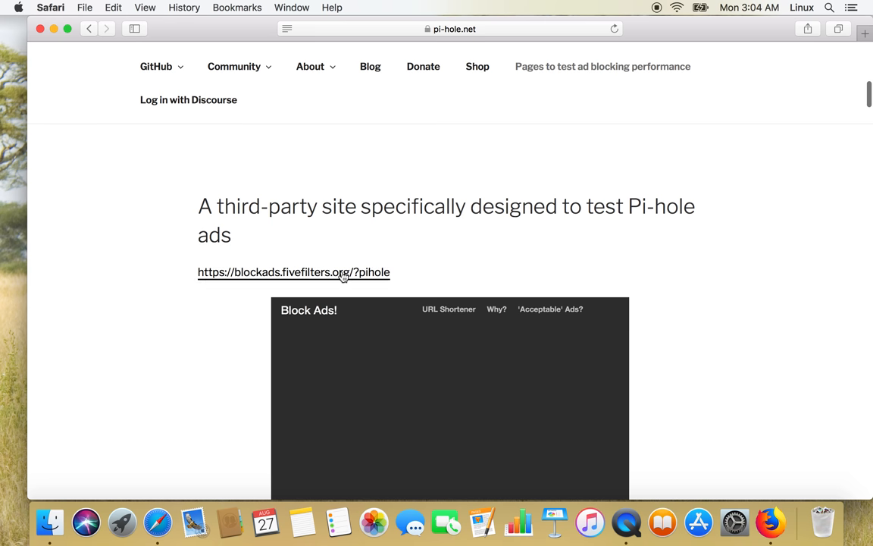
right_click(294, 273)
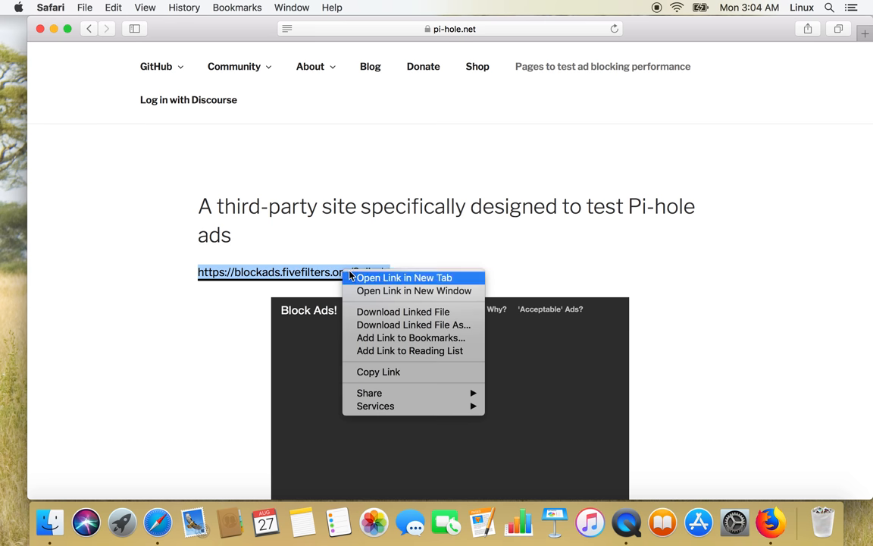
left_click(403, 277)
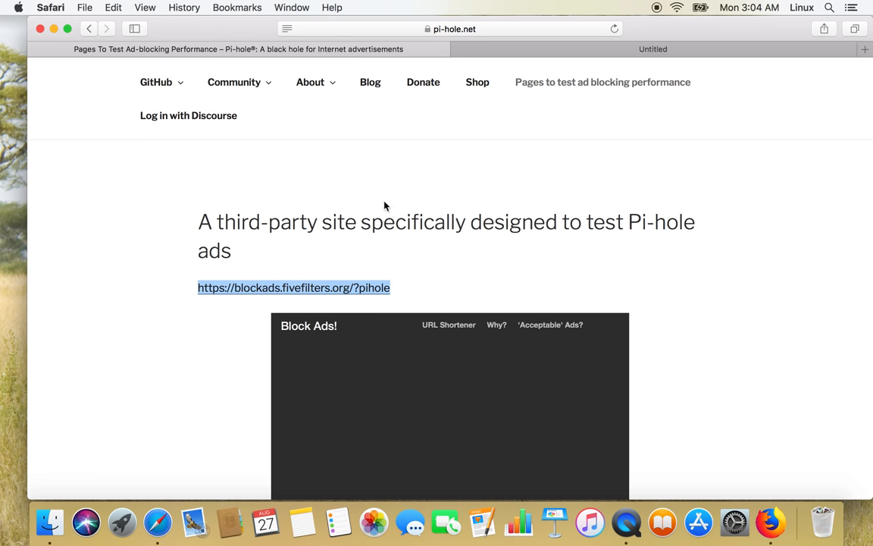
left_click(294, 288)
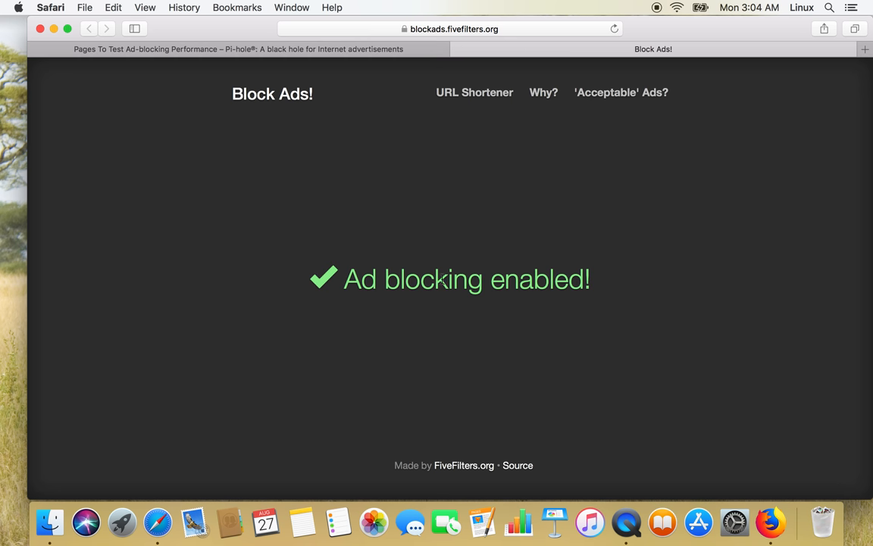
mouse_move(470, 171)
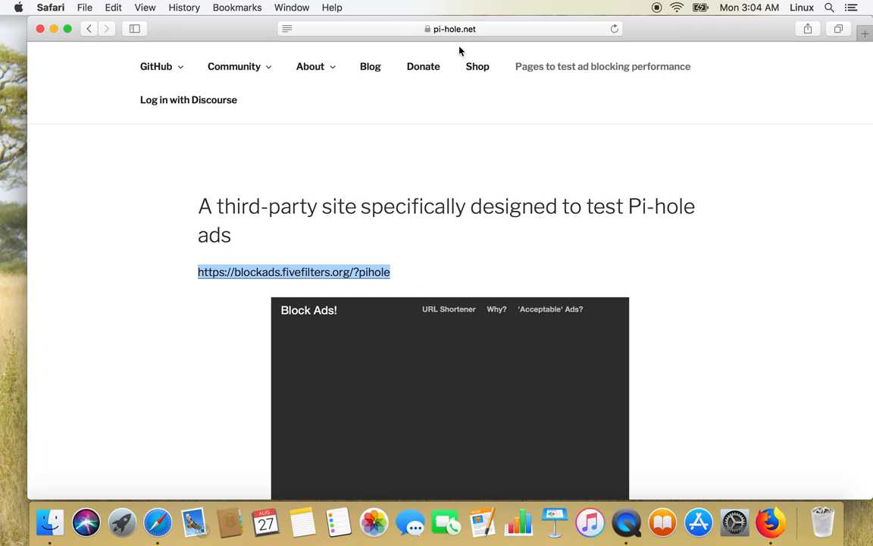
scroll("down", 3)
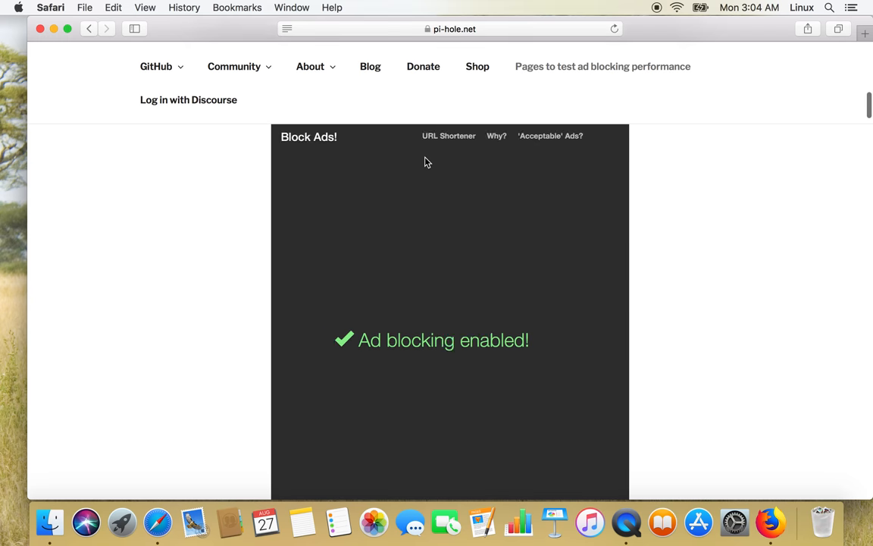
scroll("down", 3)
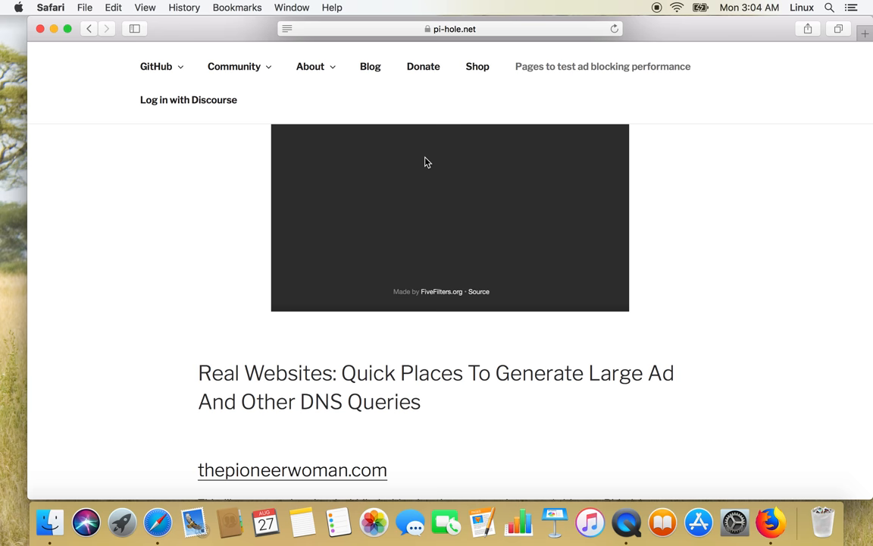
scroll("down", 3)
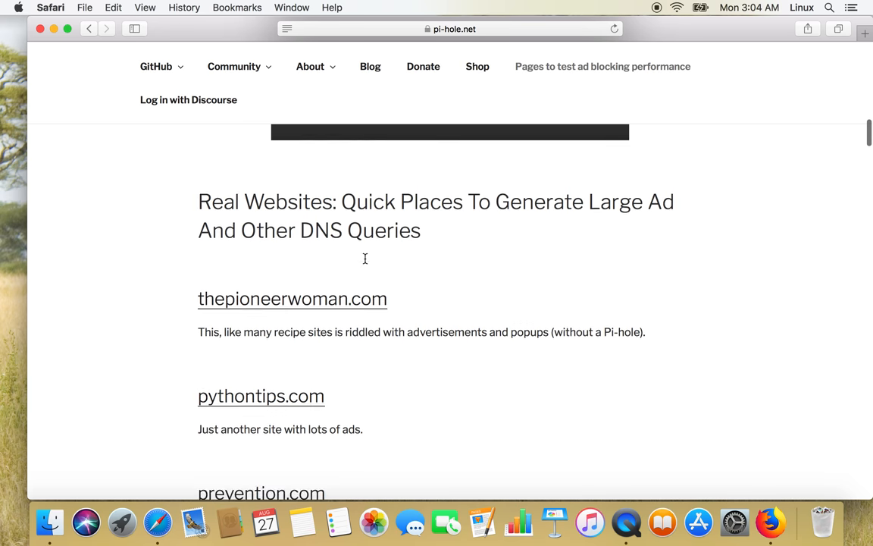
scroll("down", 3)
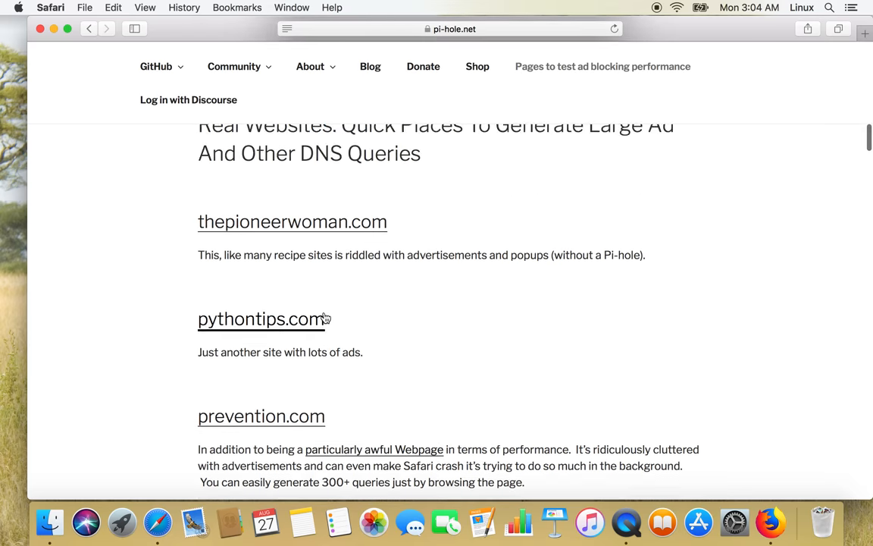
scroll("down", 3)
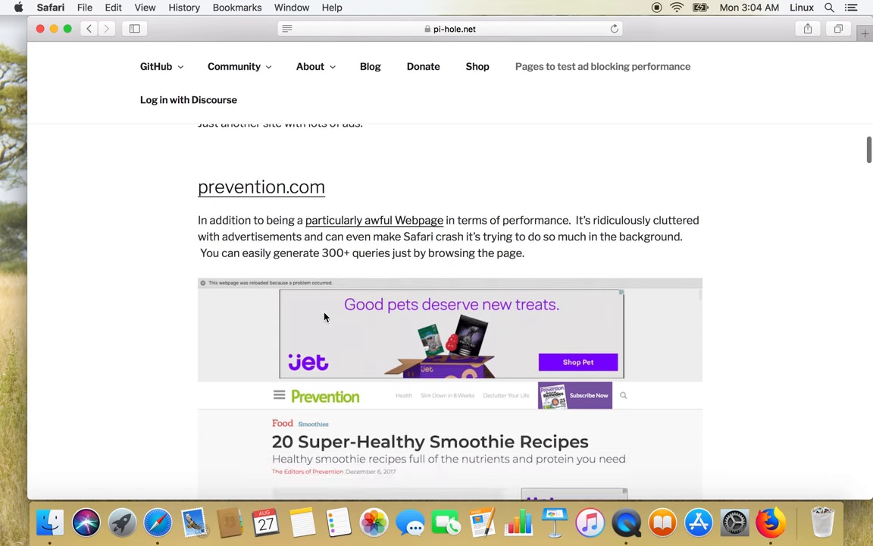
scroll("down", 3)
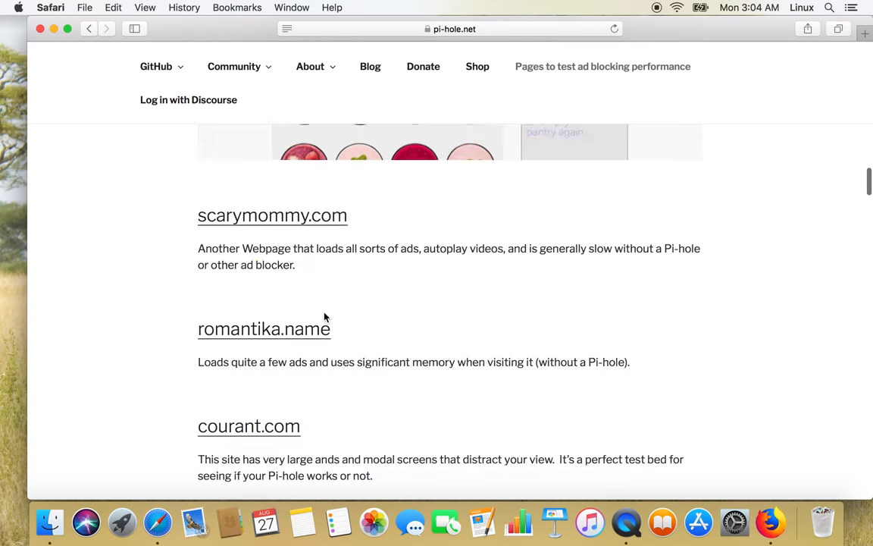
scroll("down", 3)
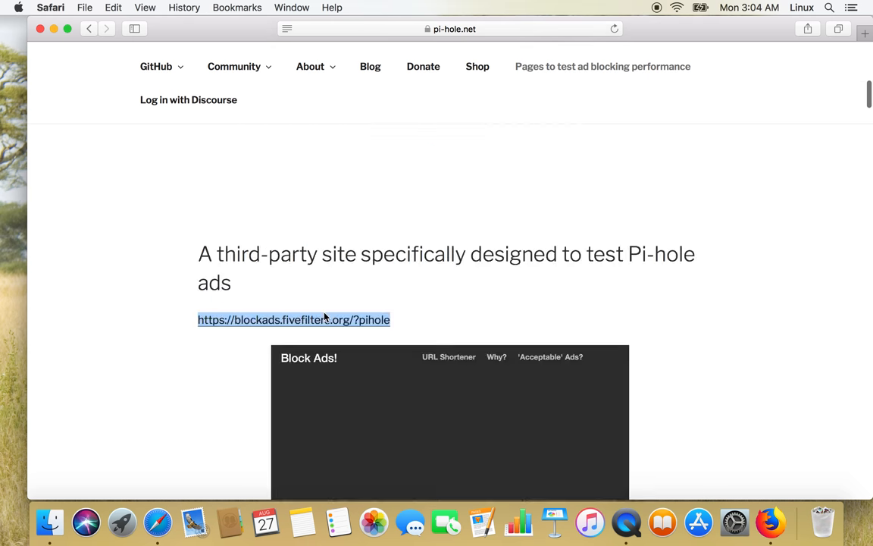
scroll("up", 3)
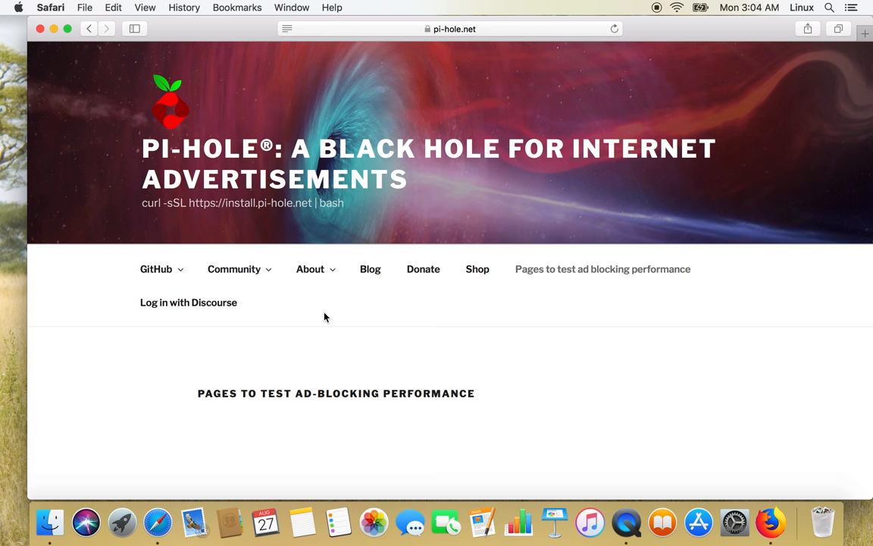
mouse_move(726, 436)
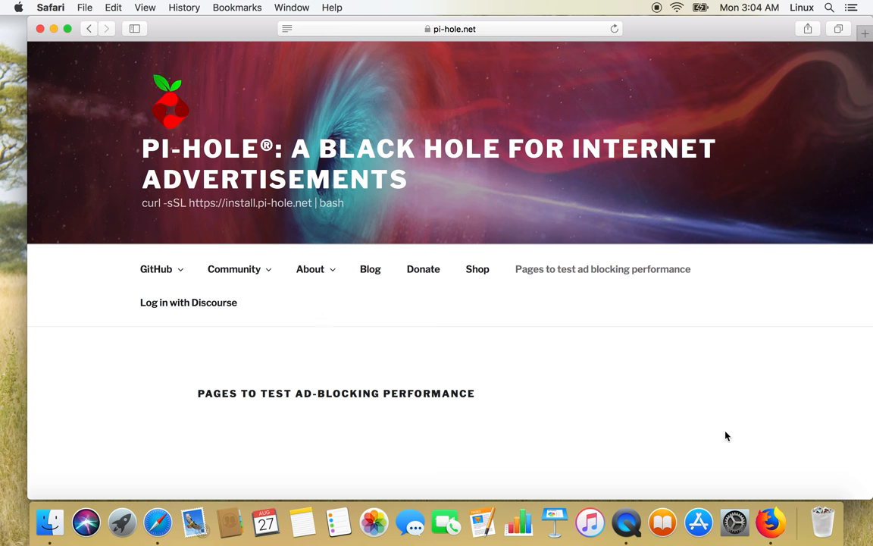
Step: Switch to Firefox and load the Pi-hole admin console at 10.1.10.13/admin
left_click(770, 521)
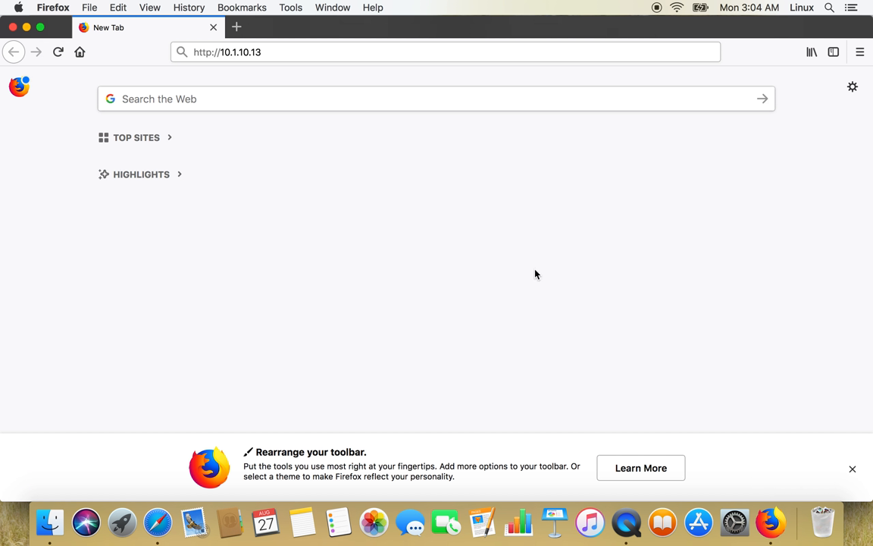
left_click(294, 52)
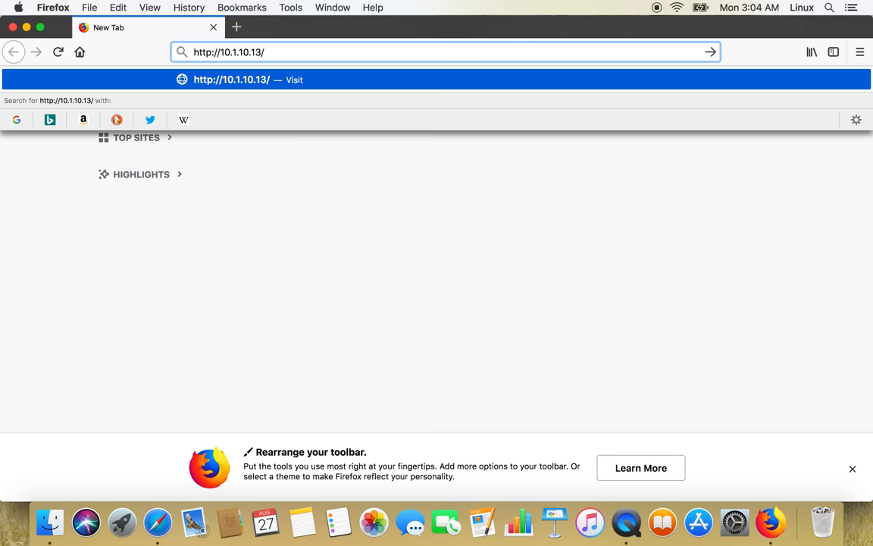
type("admin/")
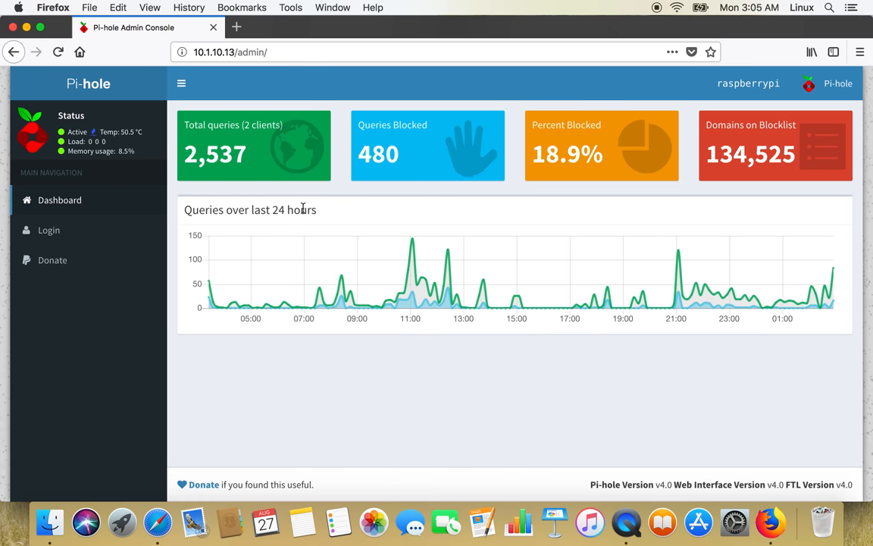
mouse_move(423, 150)
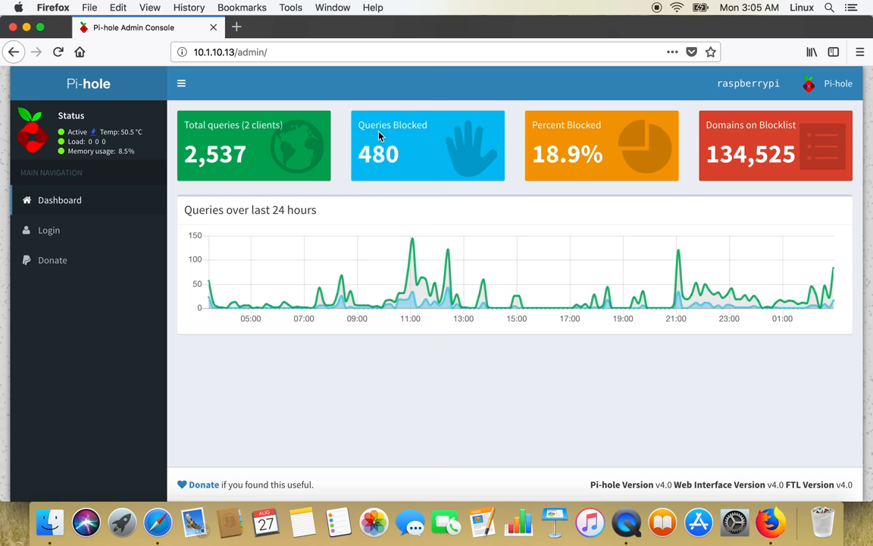
mouse_move(255, 141)
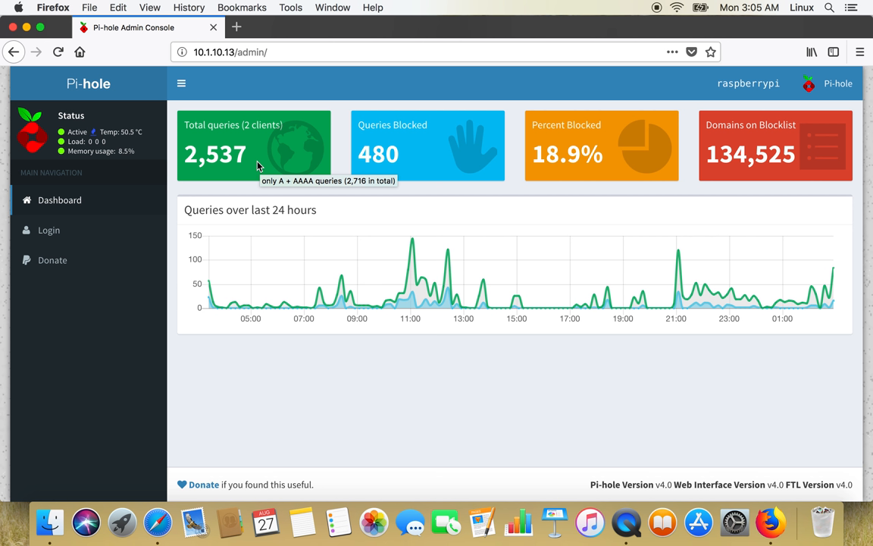
mouse_move(765, 157)
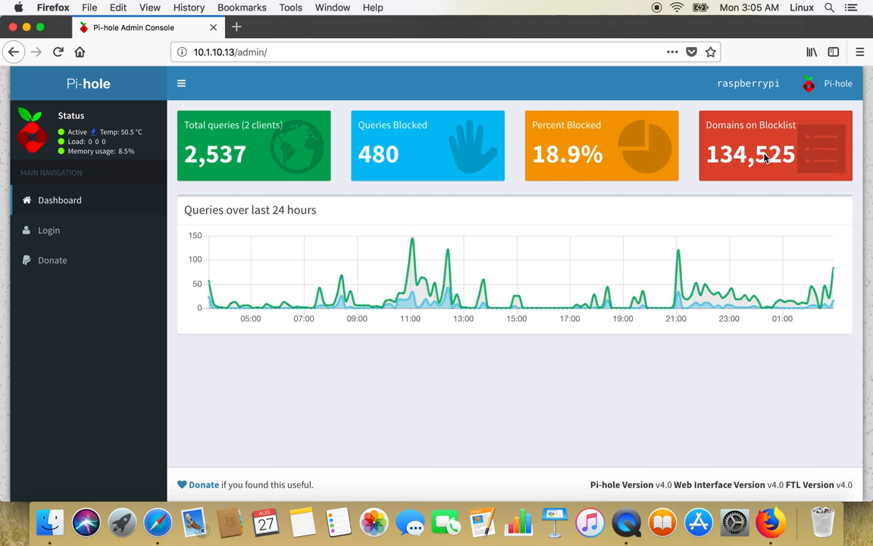
mouse_move(735, 173)
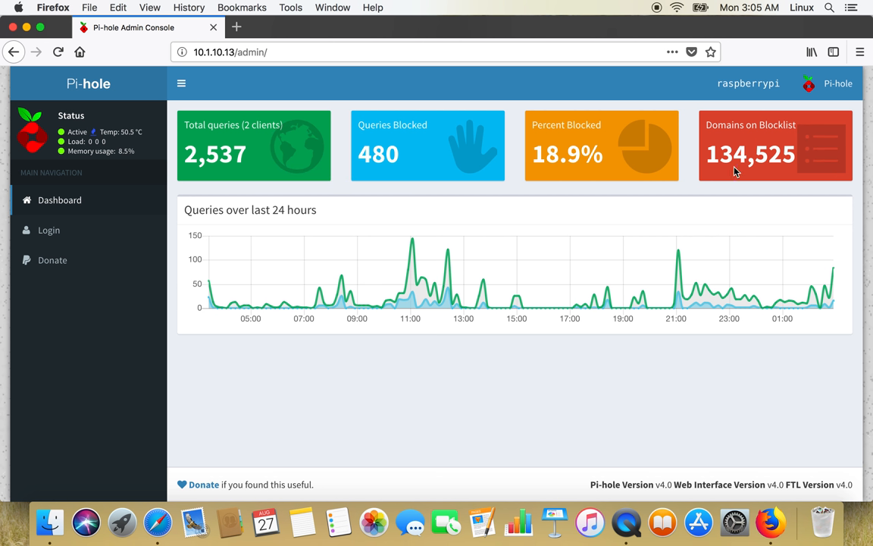
mouse_move(735, 170)
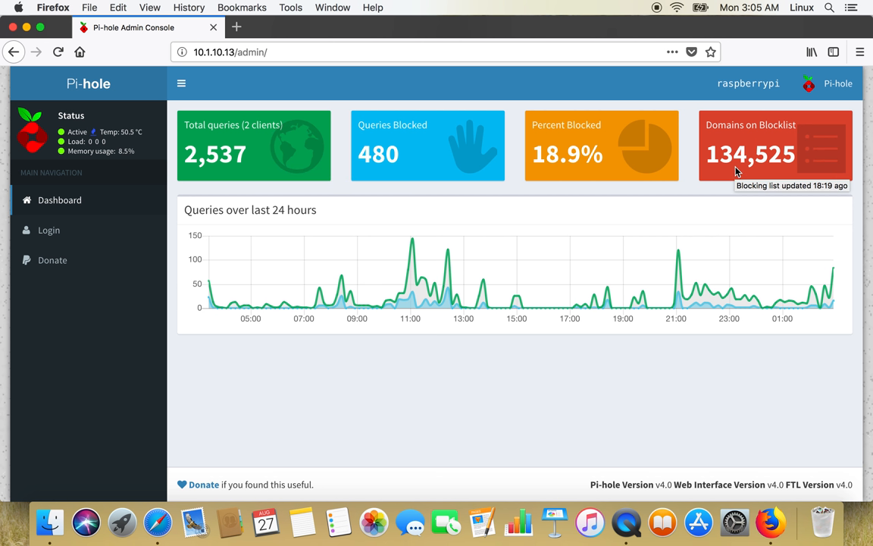
mouse_move(761, 165)
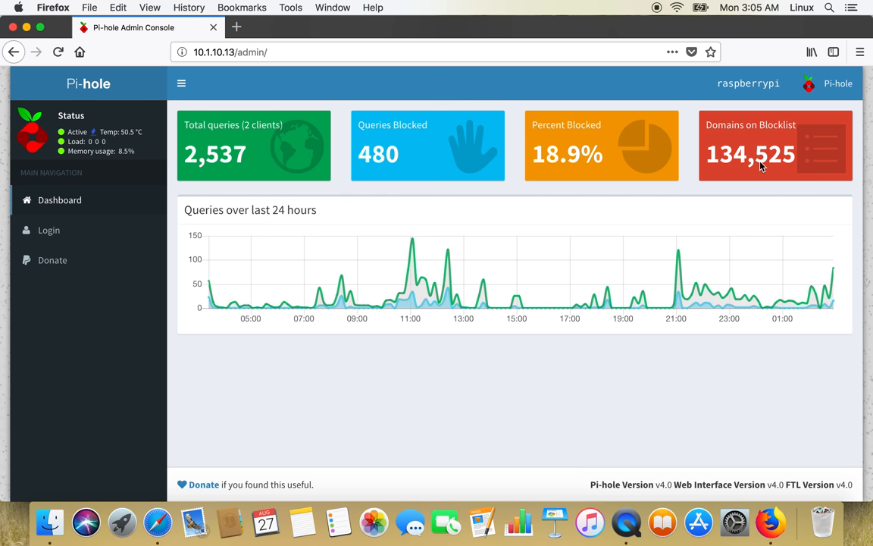
mouse_move(603, 134)
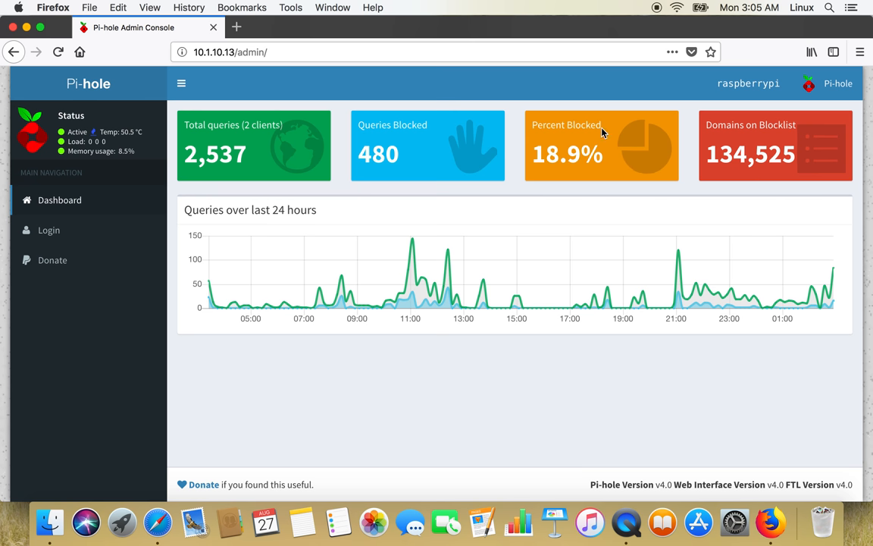
mouse_move(124, 163)
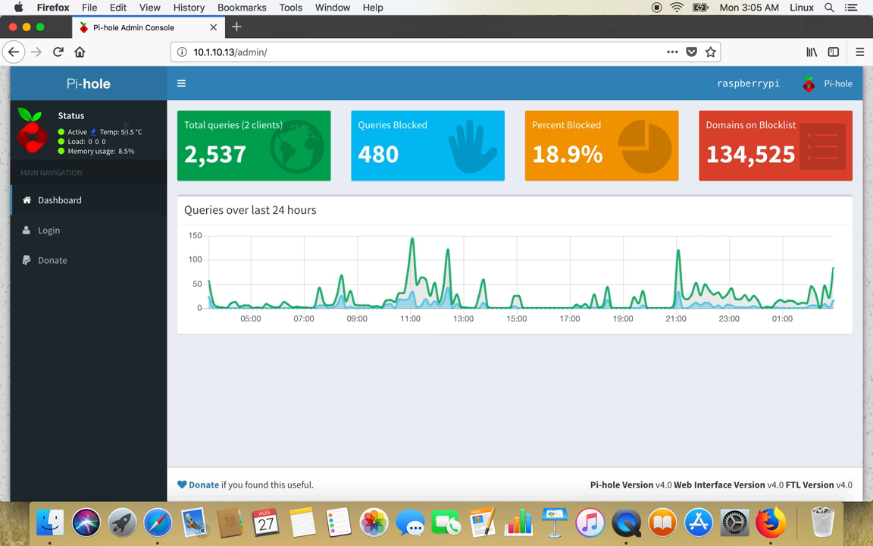
mouse_move(133, 145)
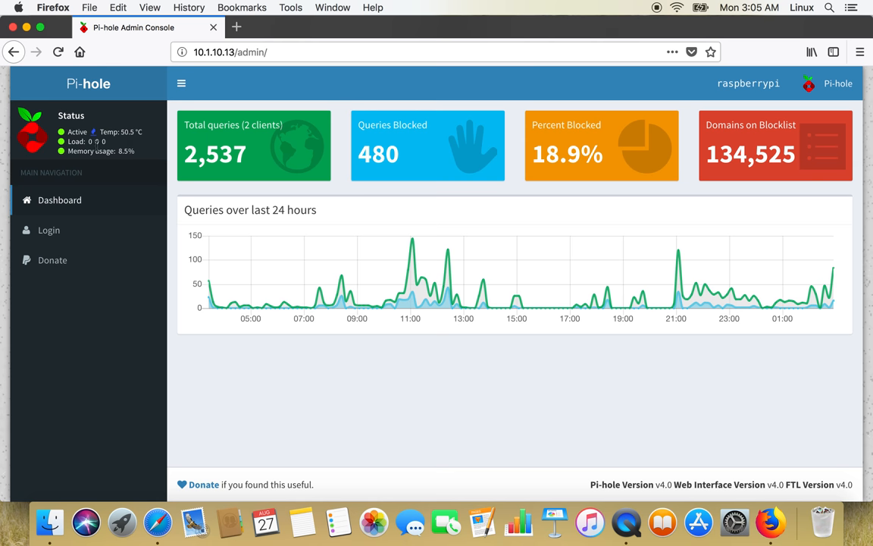
mouse_move(449, 273)
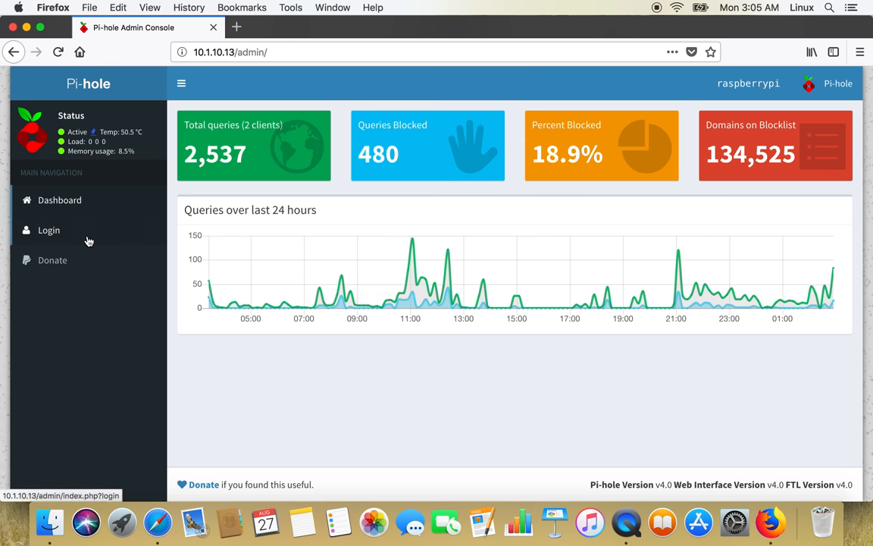
Step: Go to the admin Login page from the left sidebar
left_click(48, 230)
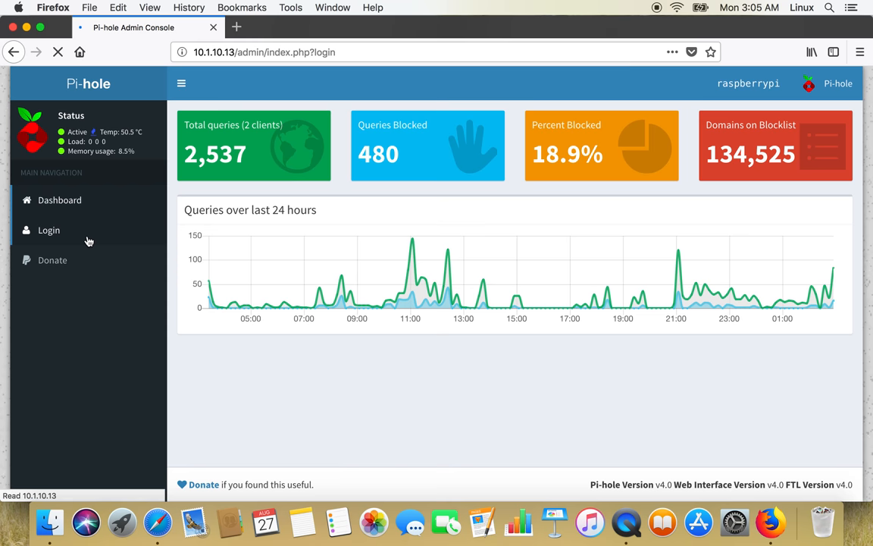
Step: Submit a password that Pi-hole rejects with 'Wrong password!'
left_click(48, 230)
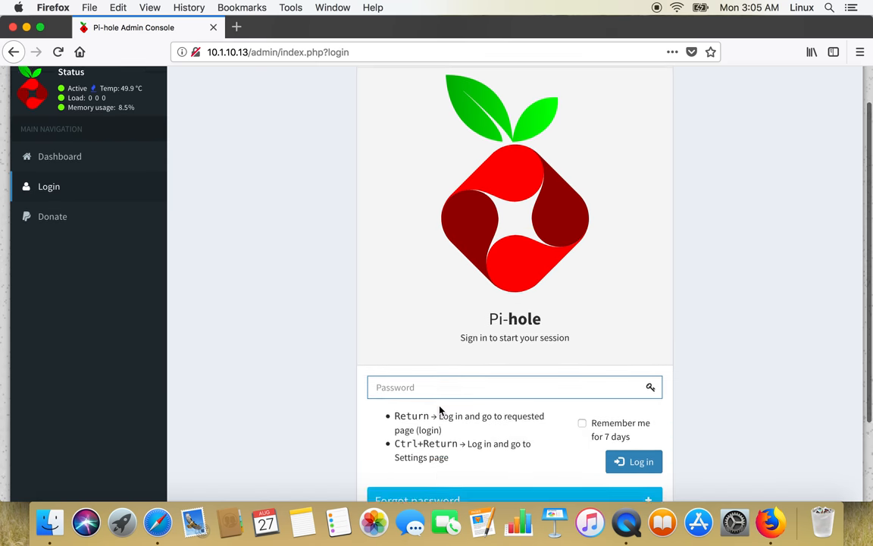
scroll("down", 3)
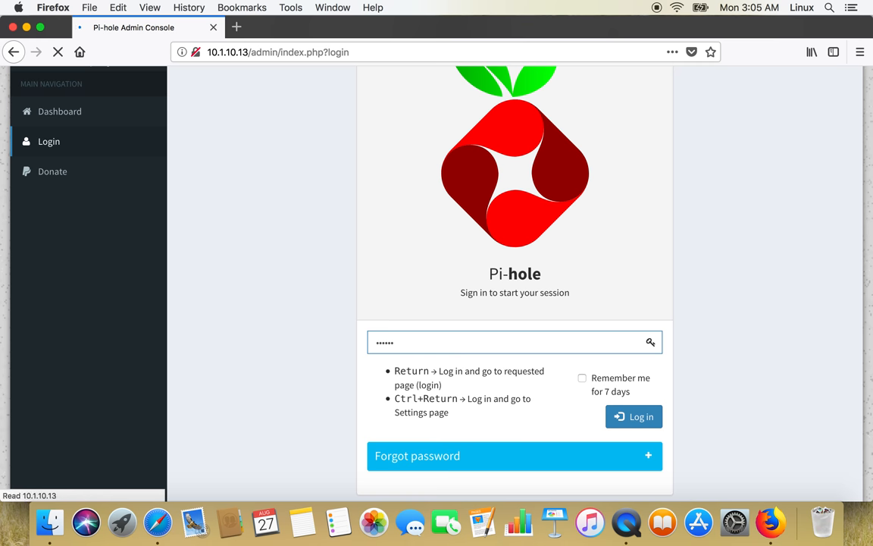
left_click(634, 415)
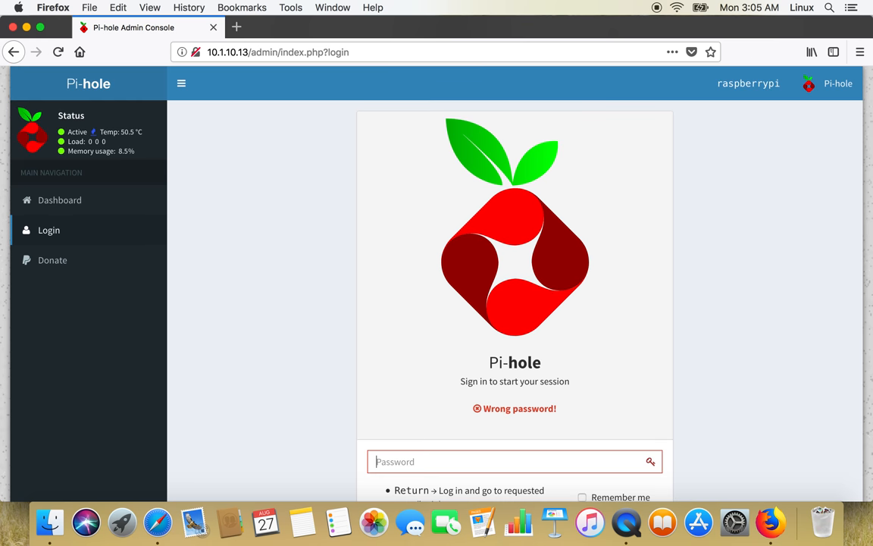
scroll("down", 3)
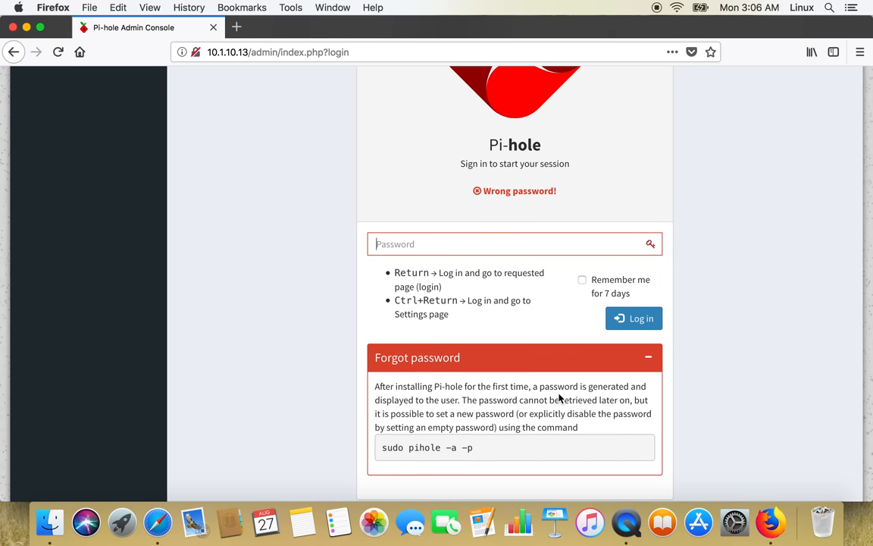
Step: Highlight 'pihole' in the sudo pihole -a -p reset command of the forgot-password help
scroll("down", 3)
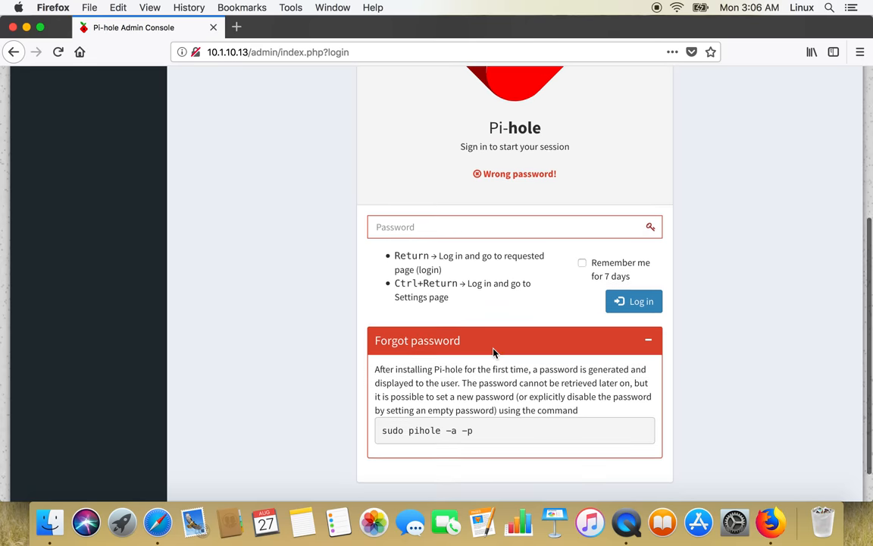
scroll("down", 3)
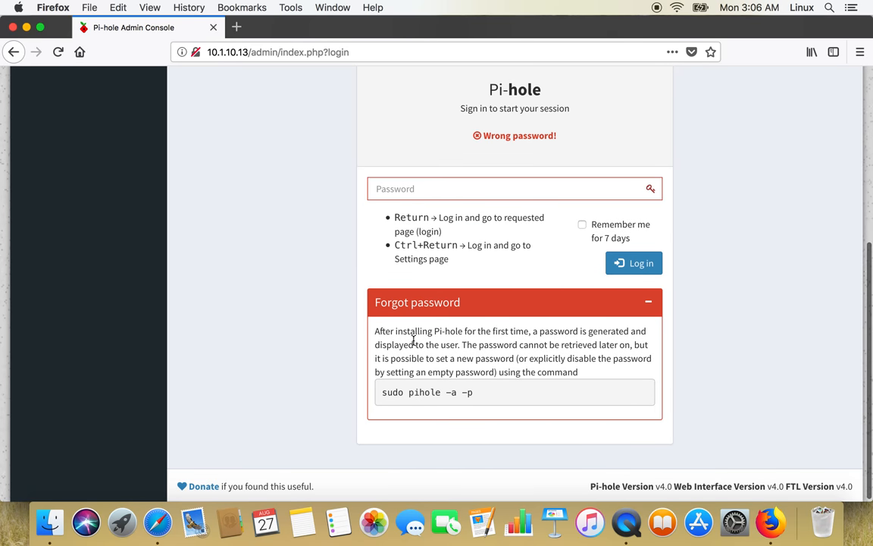
mouse_move(423, 337)
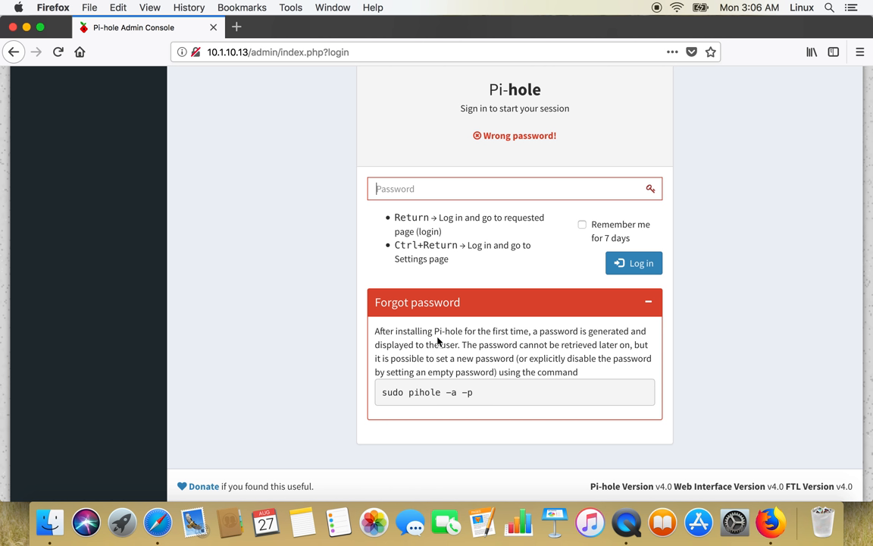
mouse_move(414, 394)
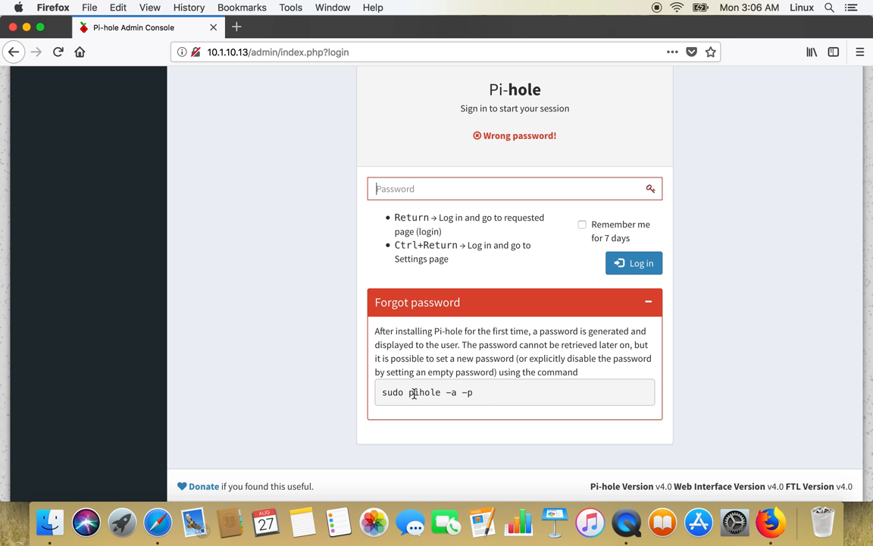
double_click(424, 391)
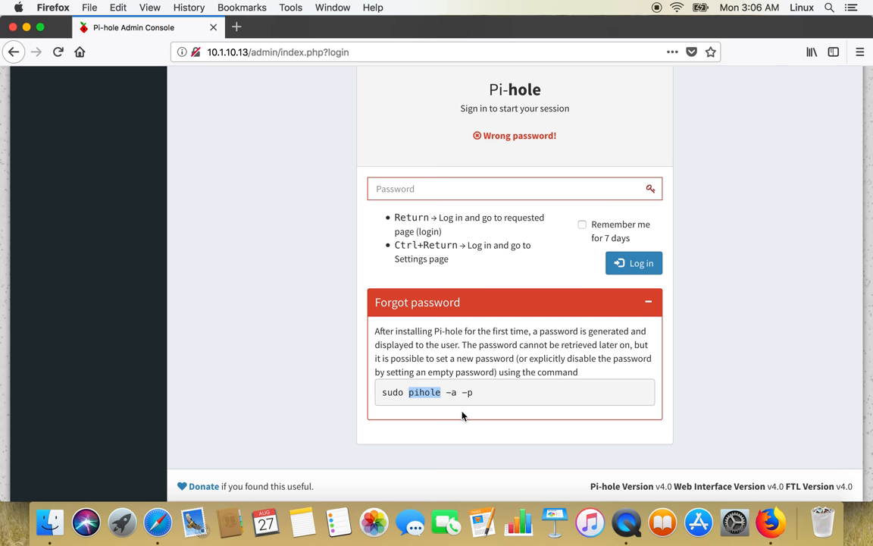
mouse_move(157, 521)
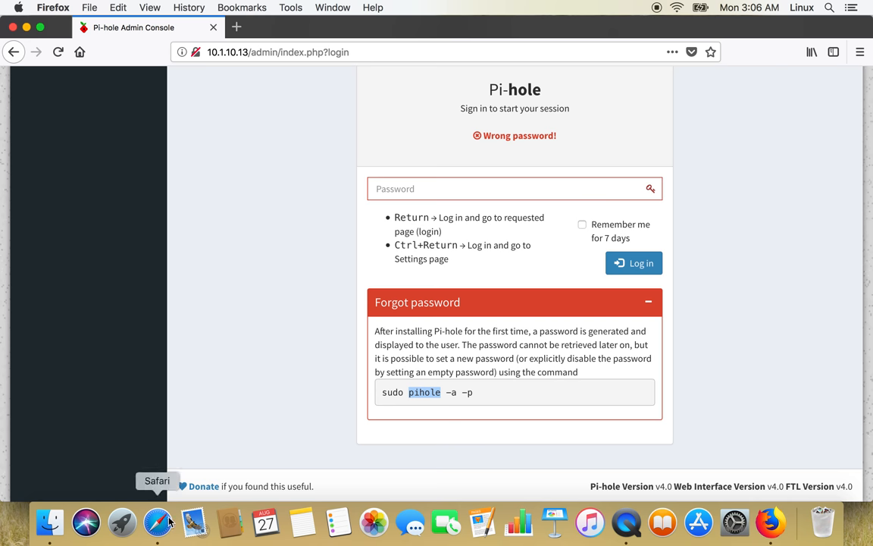
Step: Launch Terminal from the Launchpad app grid
left_click(121, 521)
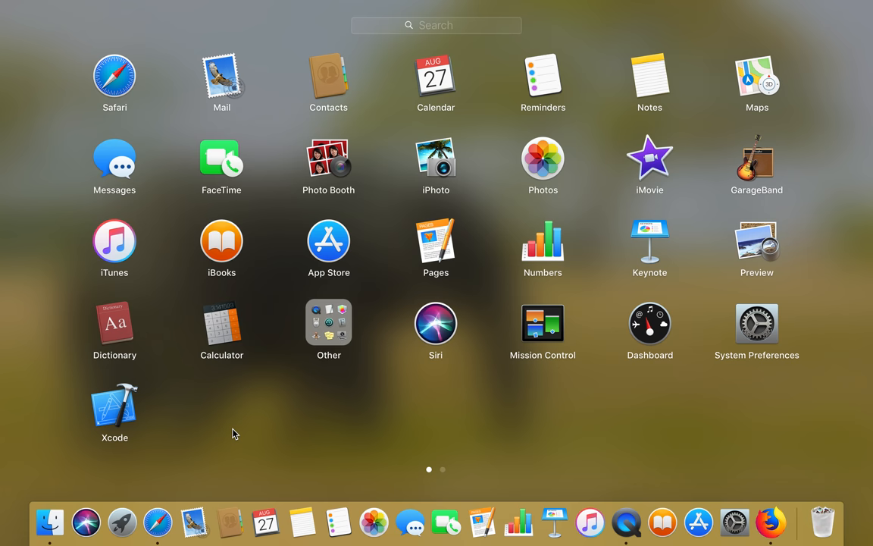
left_click(770, 521)
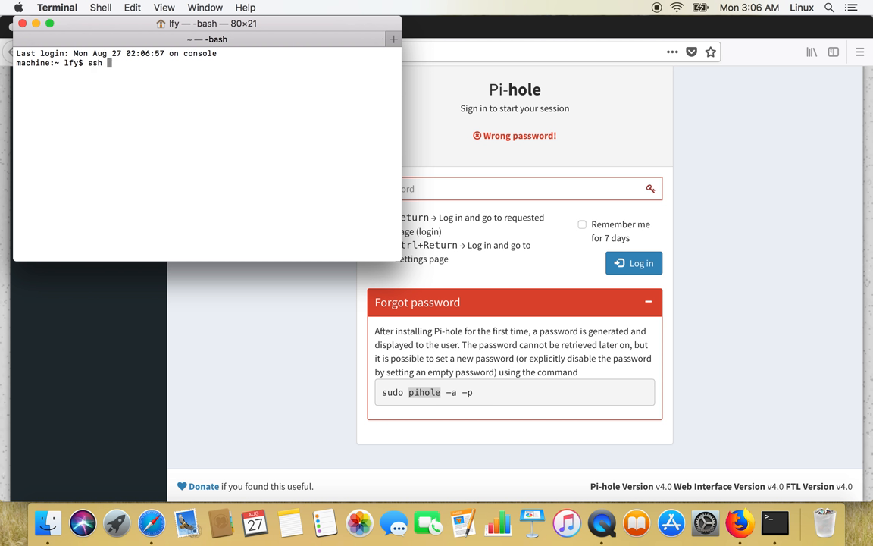
type("pi@10.1.10.13")
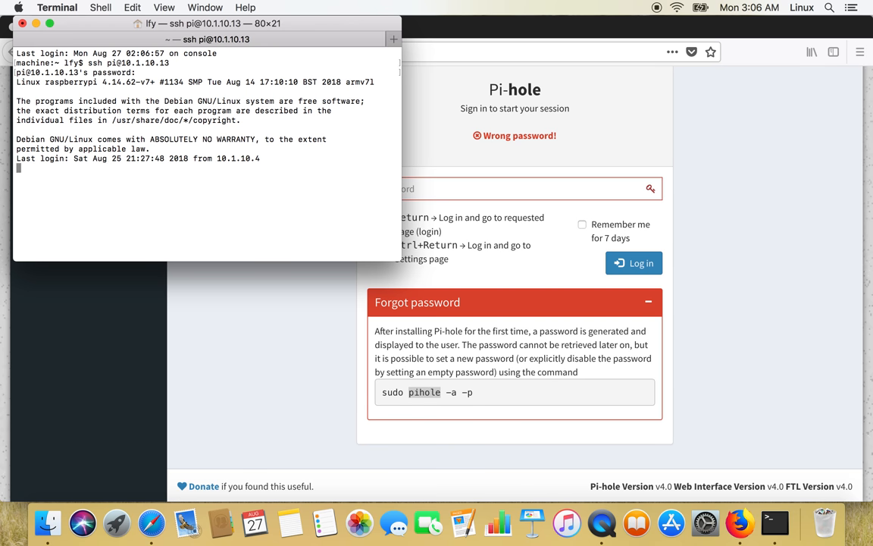
type("sudo su -")
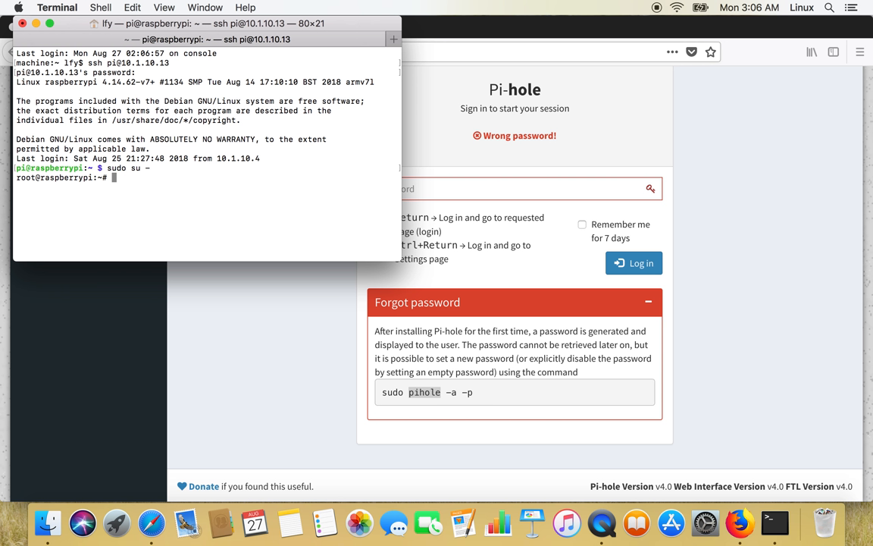
type("logout")
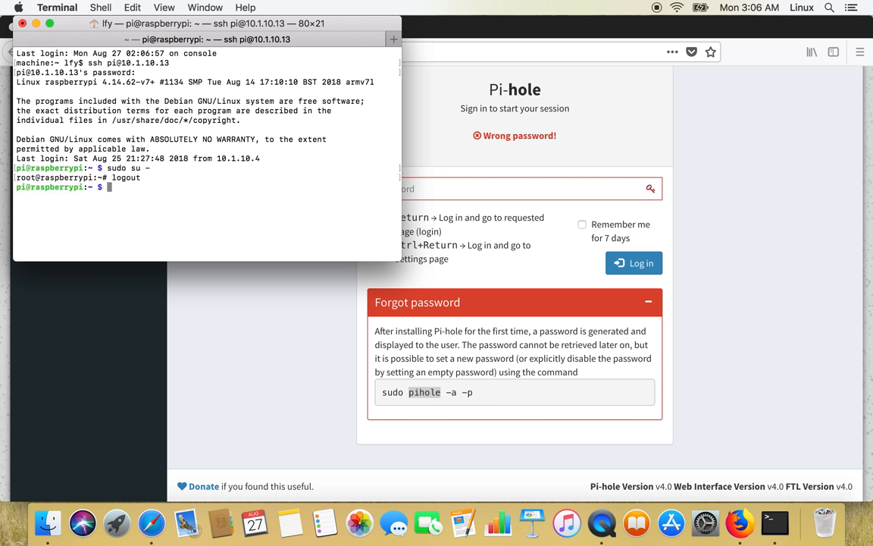
type("sudo p")
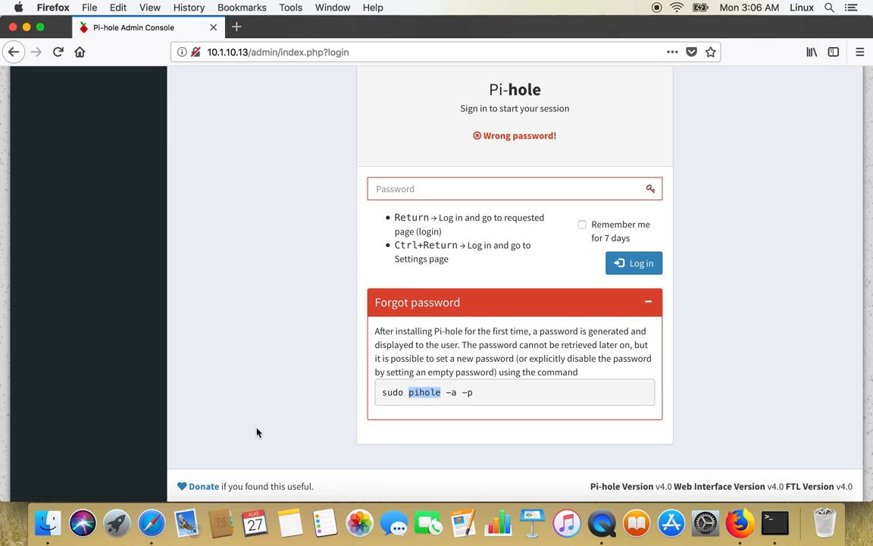
Step: Sign in to the admin console with the new password so the dashboard loads
left_click(516, 188)
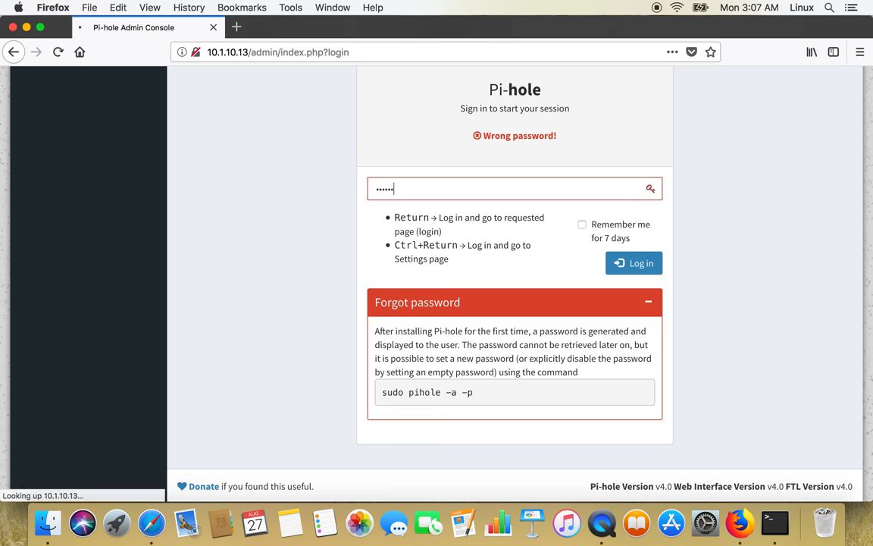
left_click(633, 264)
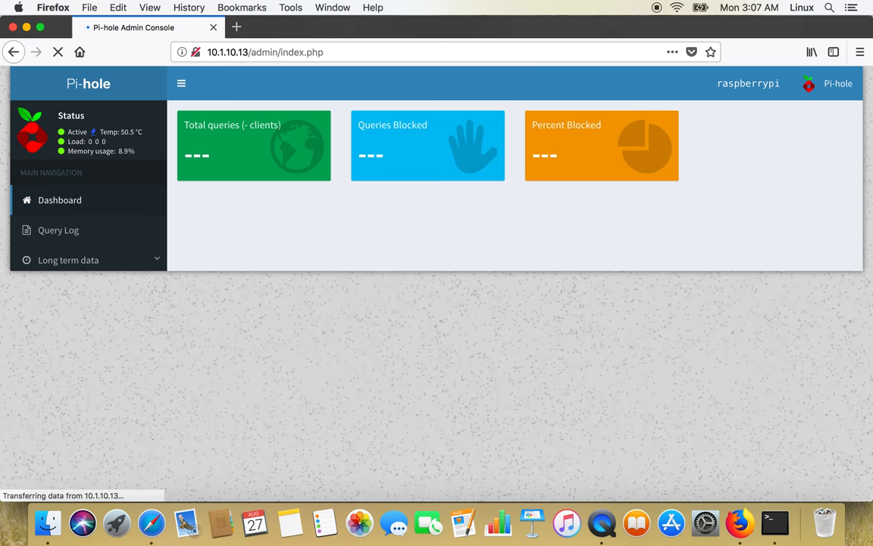